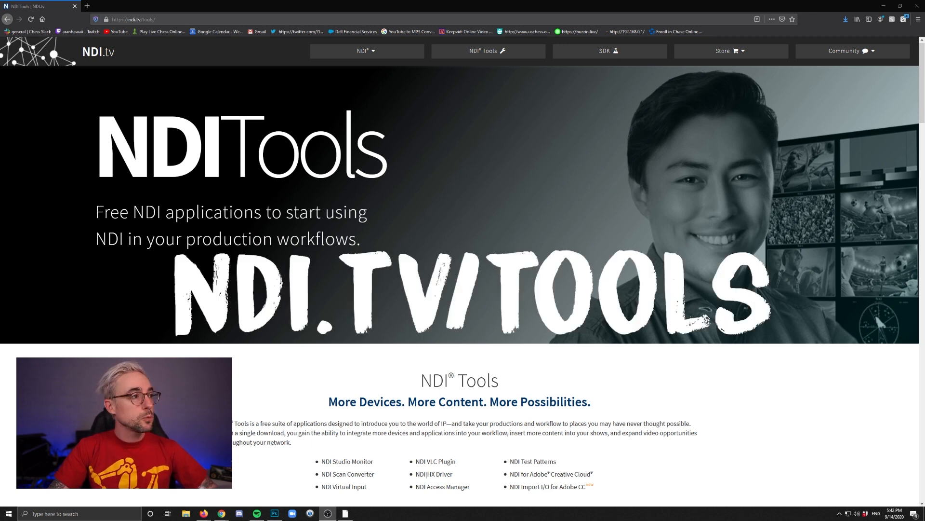
mouse_move(656, 179)
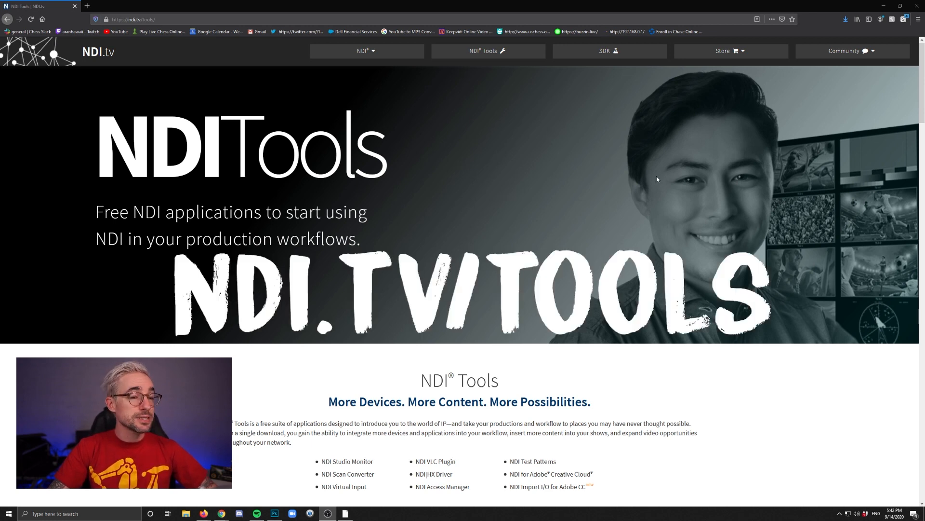
Download the NDI Tools installer for Windows from the ndi.tv/tools page
scroll(down, 3)
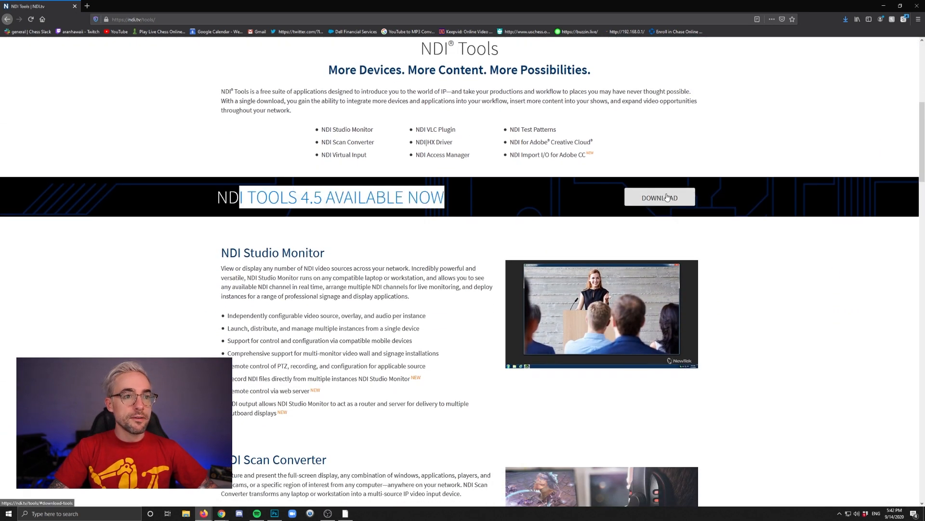
click(659, 197)
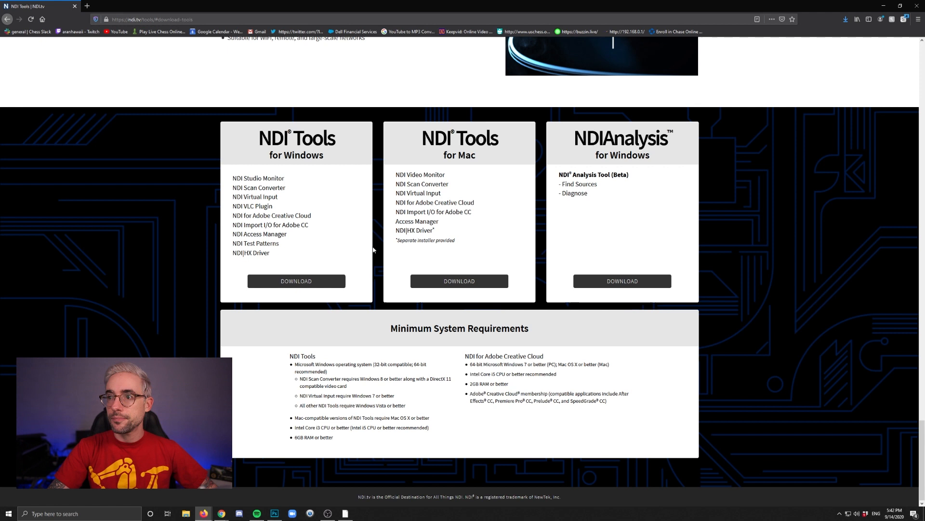
mouse_move(491, 167)
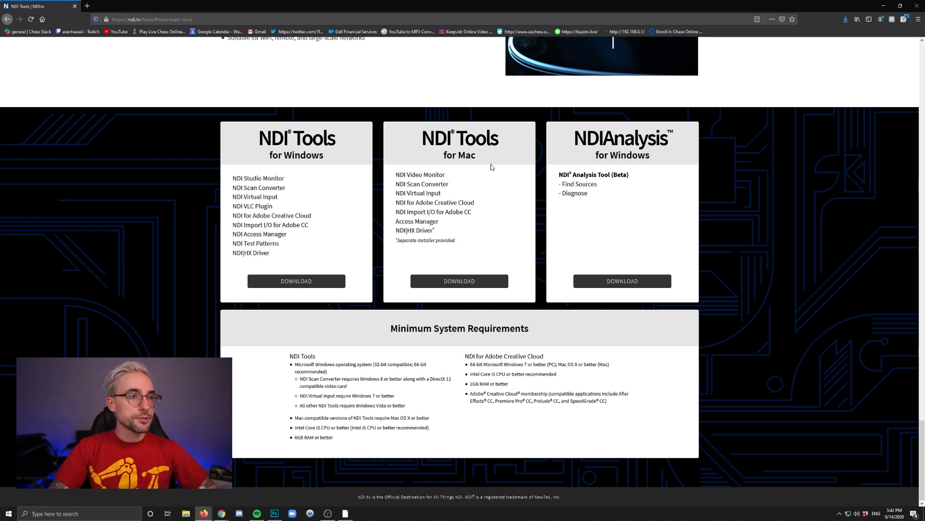
mouse_move(316, 159)
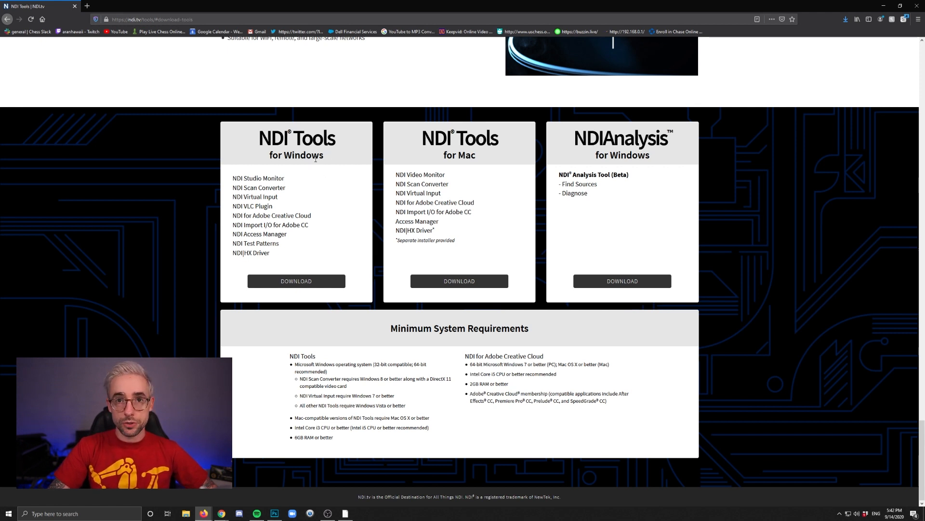
click(296, 280)
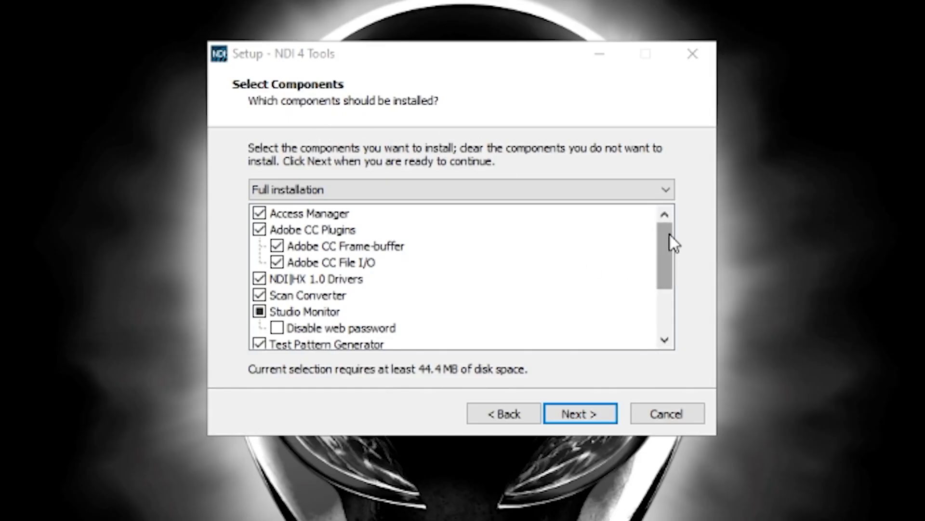
Review the Select Components list, keeping Virtual Input included in the full installation
scroll(down, 3)
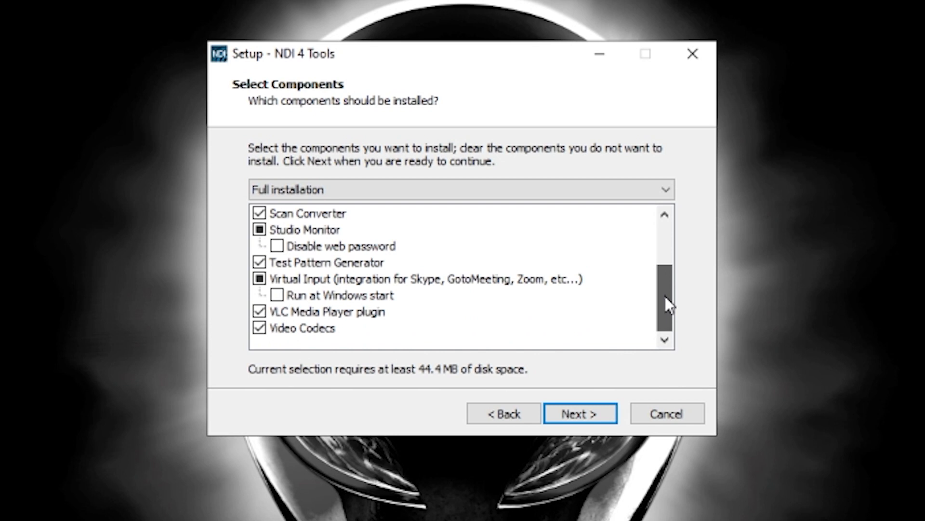
mouse_move(424, 289)
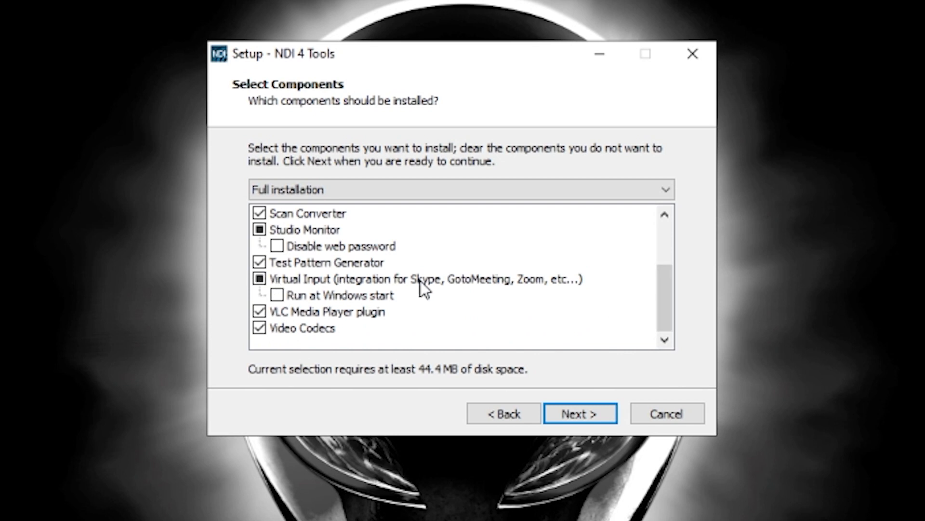
mouse_move(388, 309)
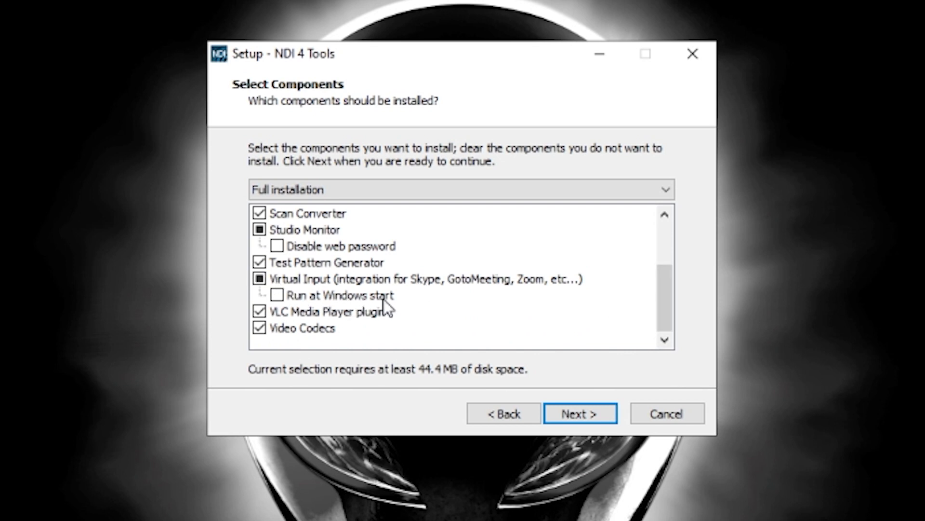
mouse_move(335, 303)
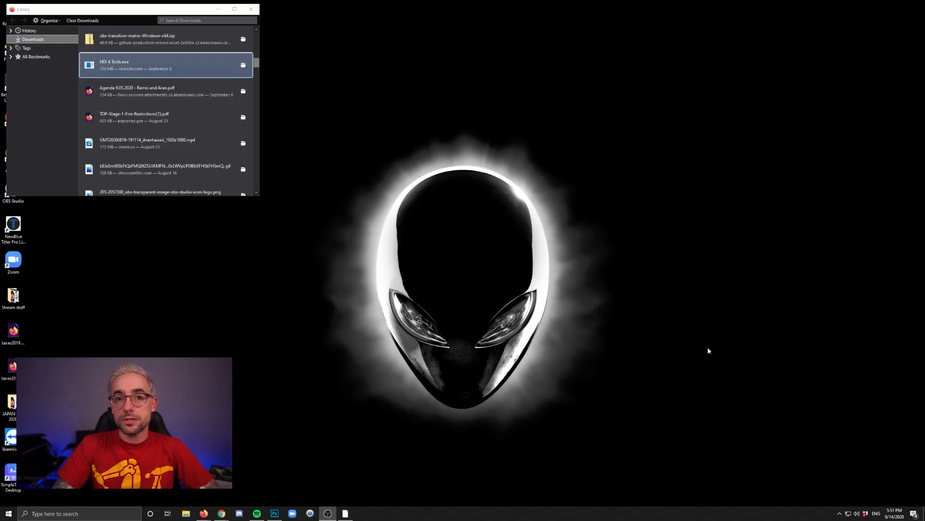
Launch NDI Virtual Input from a Start menu search for 'vi'
click(7, 513)
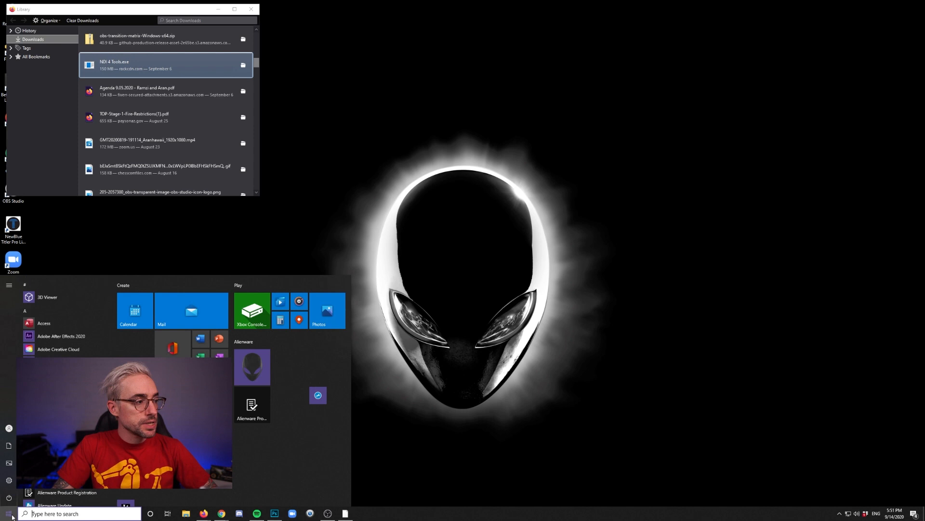
text(vi)
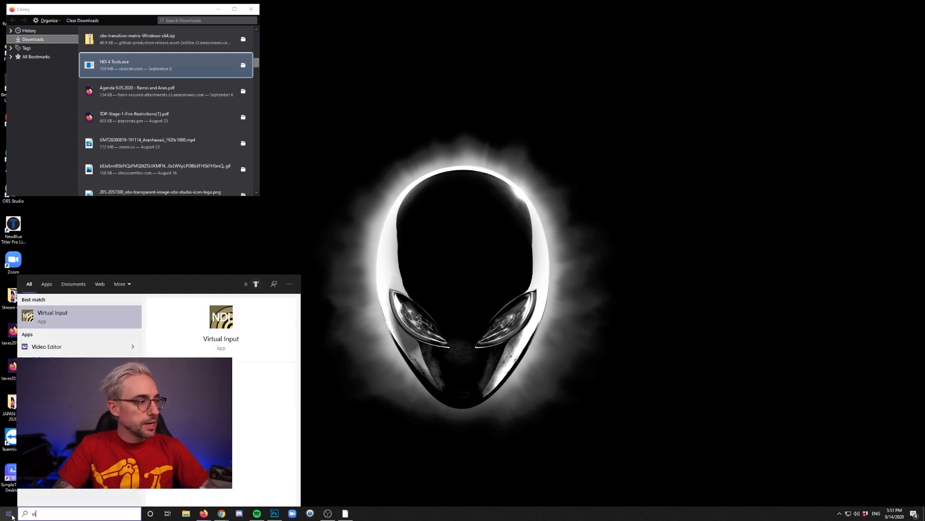
mouse_move(86, 315)
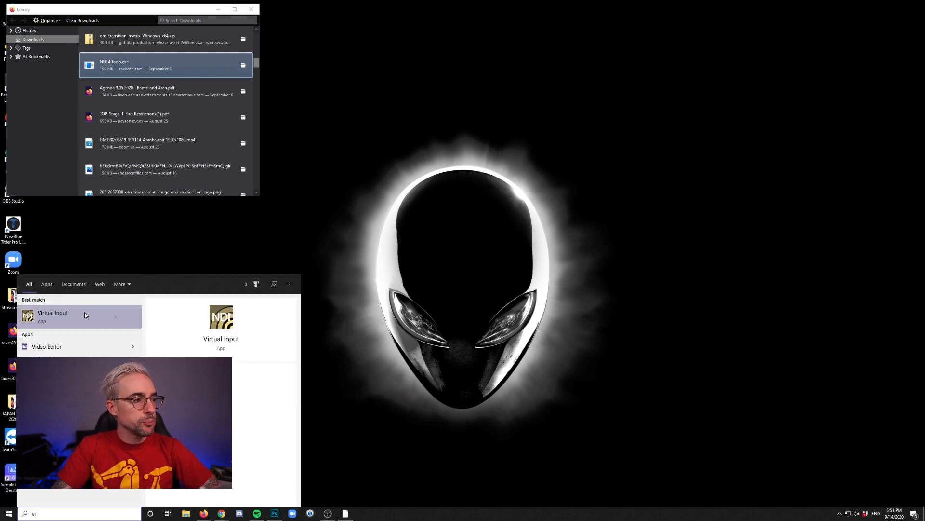
click(712, 320)
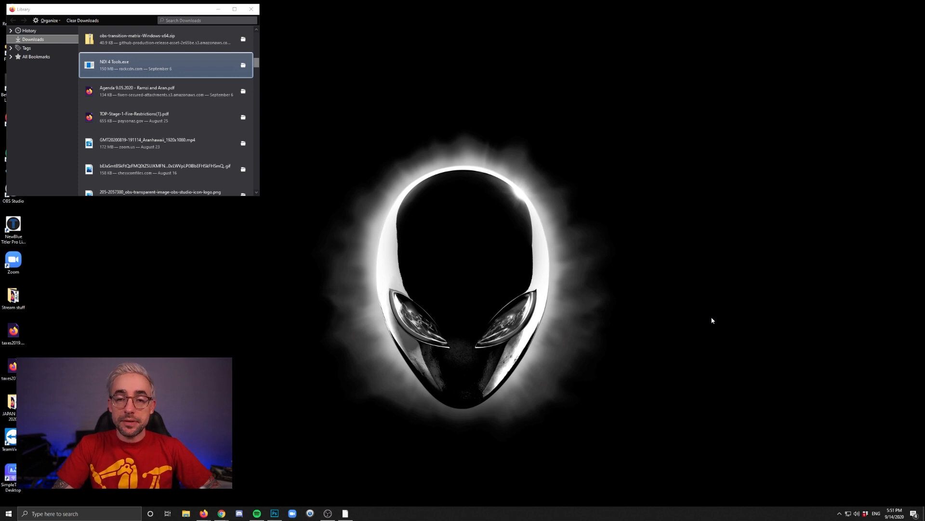
mouse_move(840, 505)
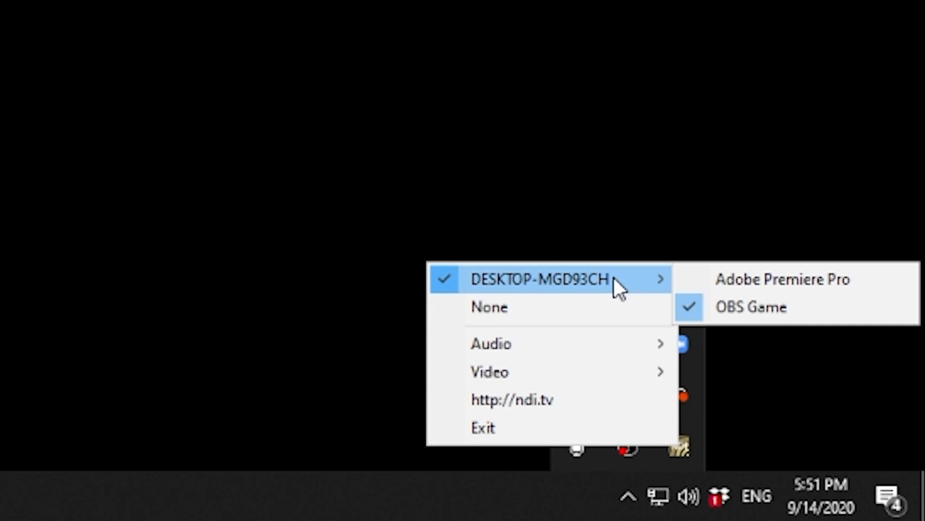
mouse_move(623, 288)
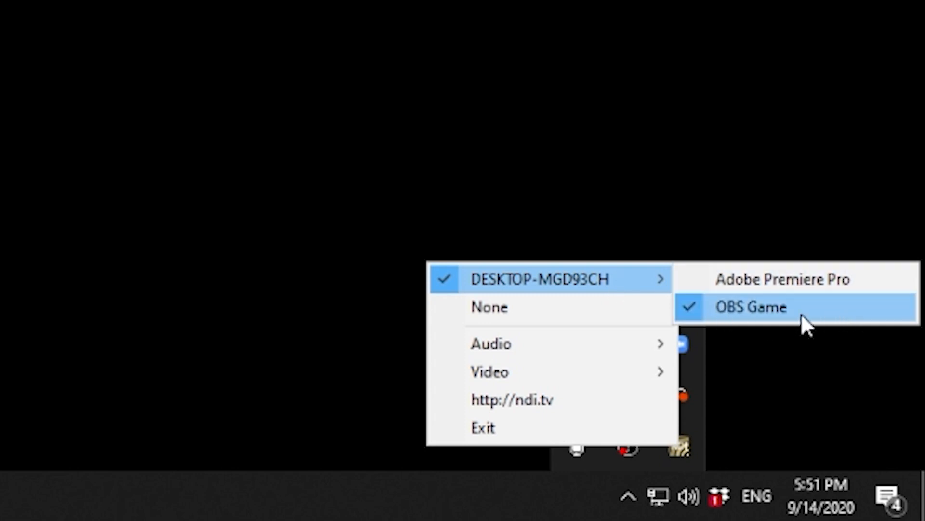
mouse_move(837, 323)
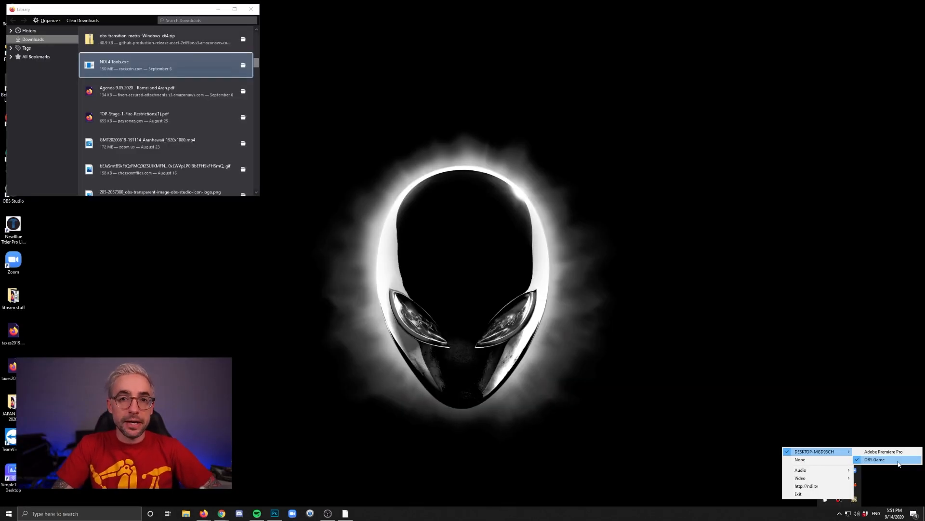
Switch to OBS Studio and reach the NDI Output settings in its Tools menu
click(875, 460)
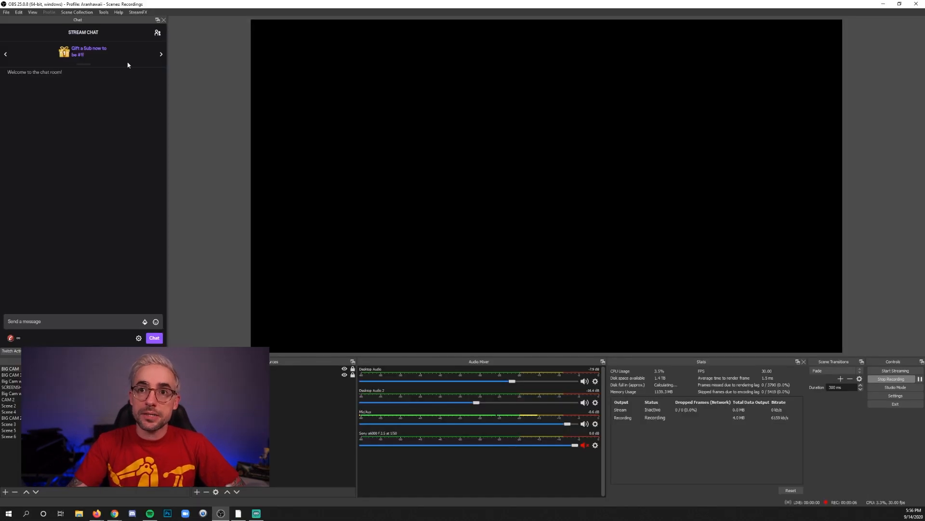
click(103, 12)
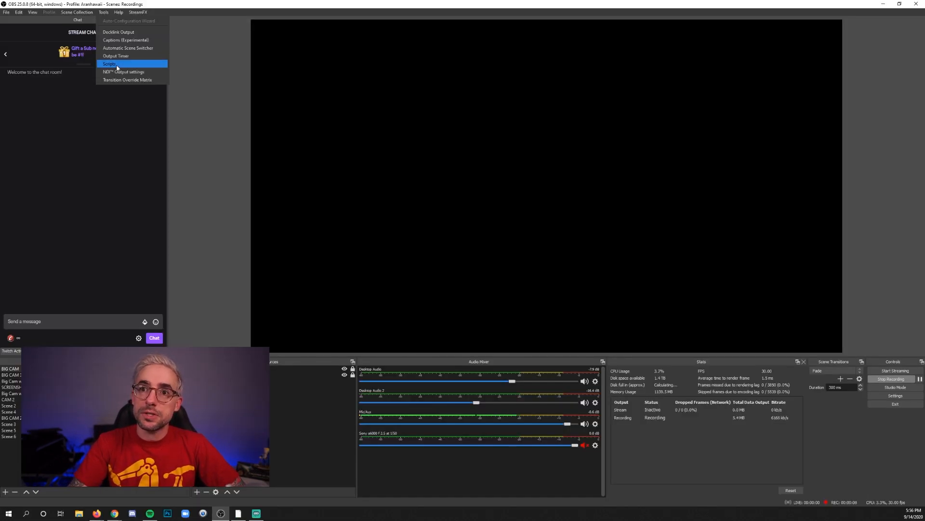
click(123, 72)
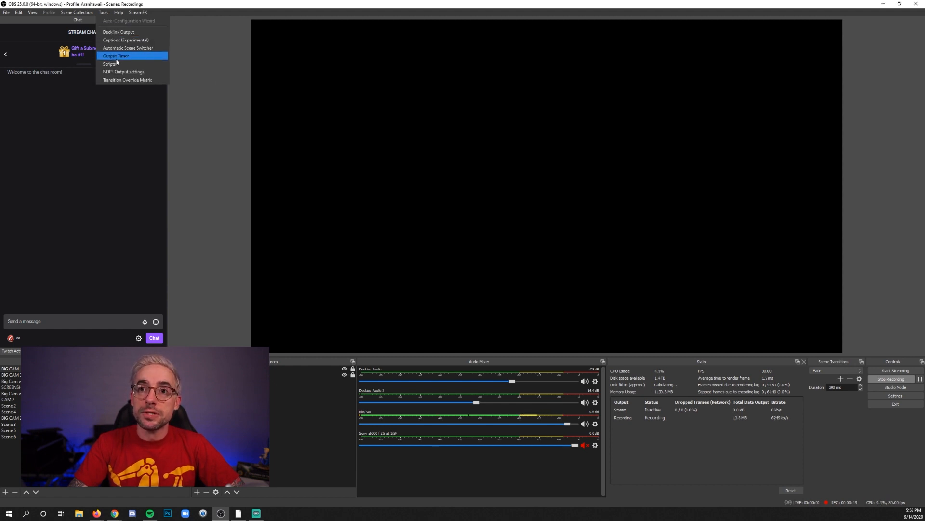
mouse_move(124, 71)
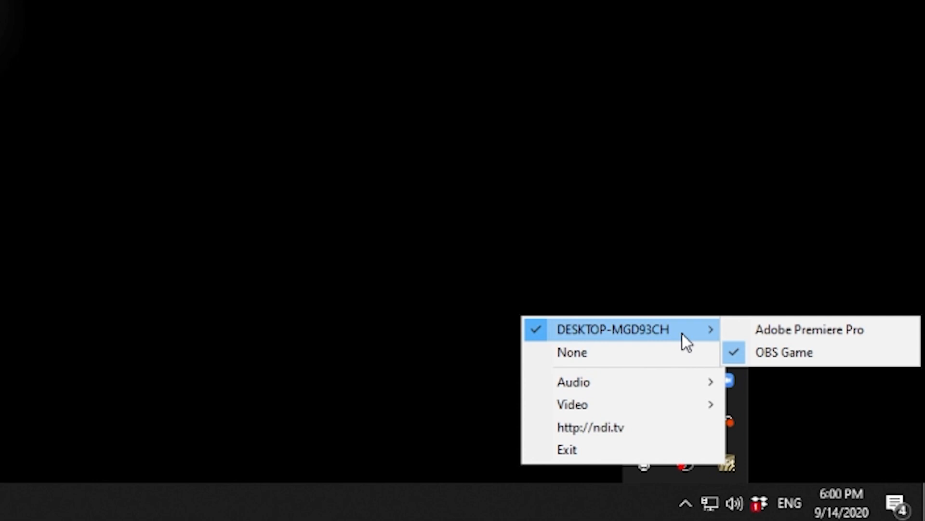
mouse_move(829, 360)
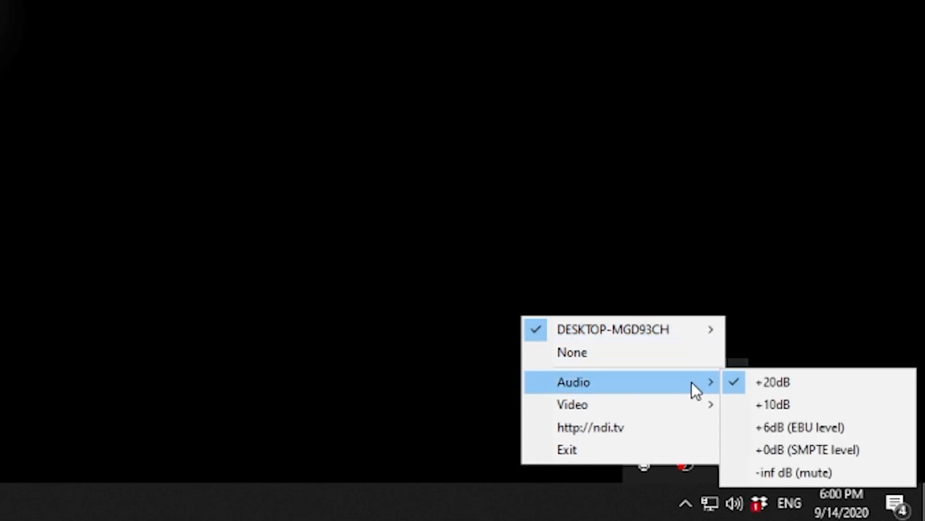
mouse_move(815, 395)
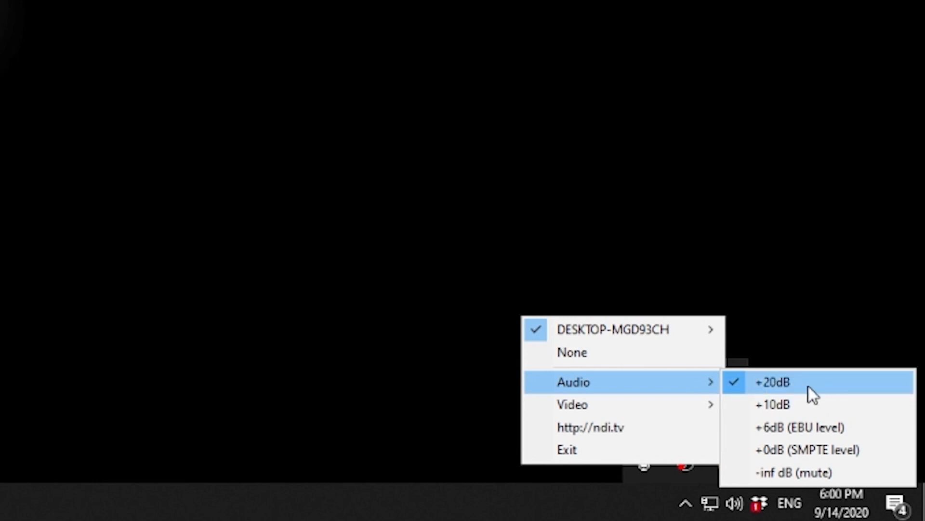
mouse_move(862, 397)
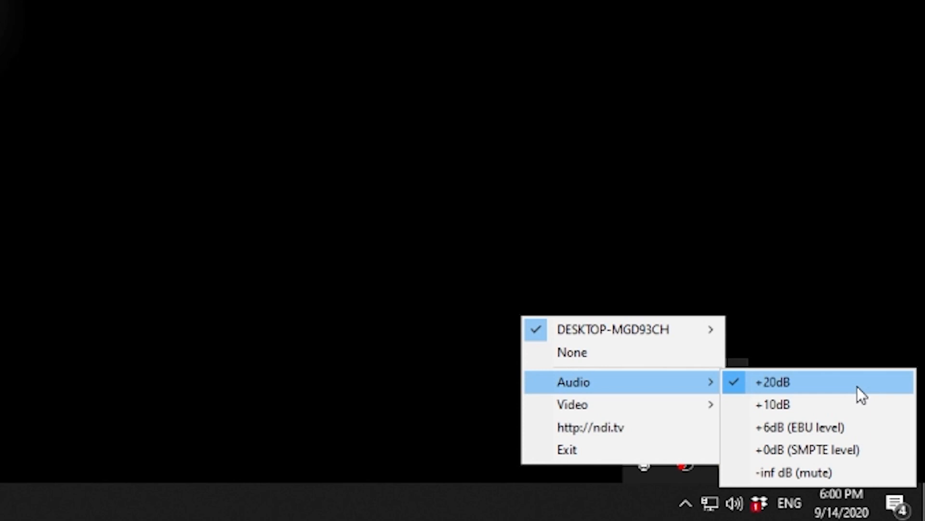
mouse_move(826, 393)
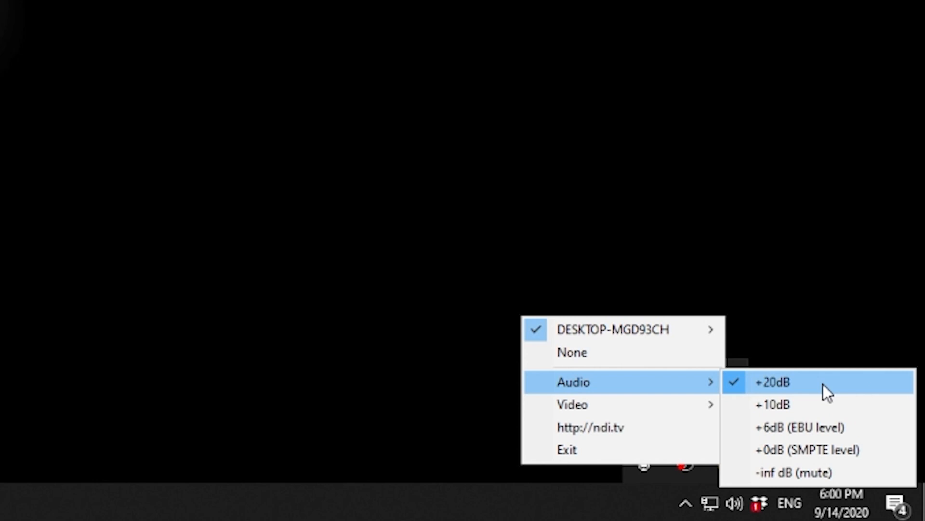
mouse_move(797, 404)
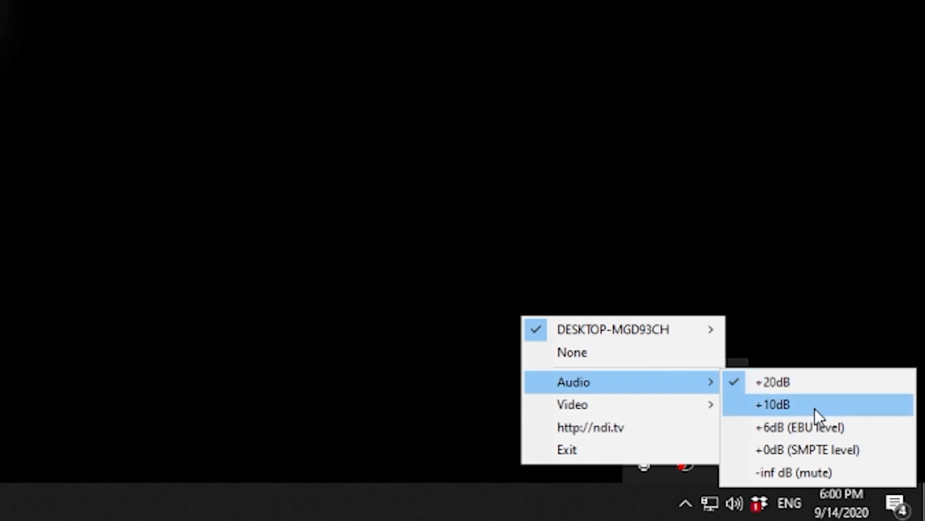
mouse_move(815, 427)
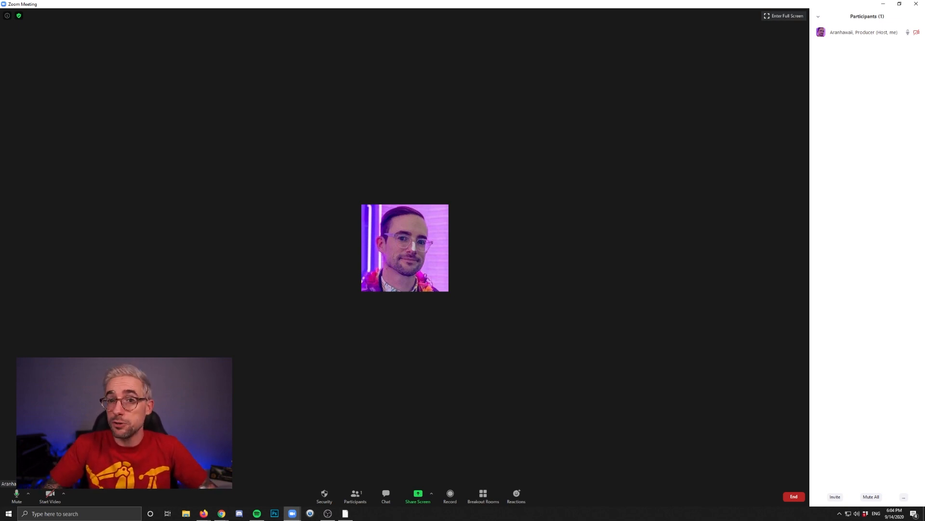
Select NewTek NDI Video as the Zoom meeting camera showing the countdown graphic
click(63, 492)
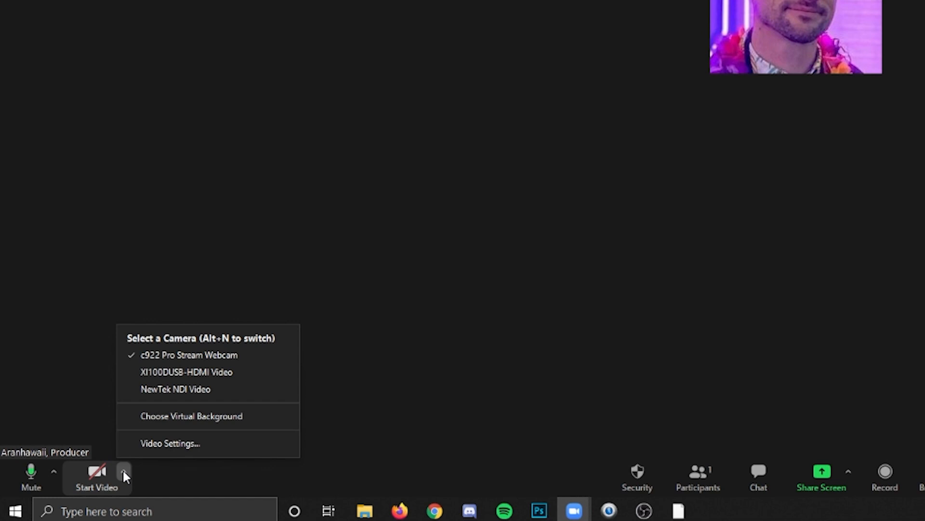
mouse_move(218, 389)
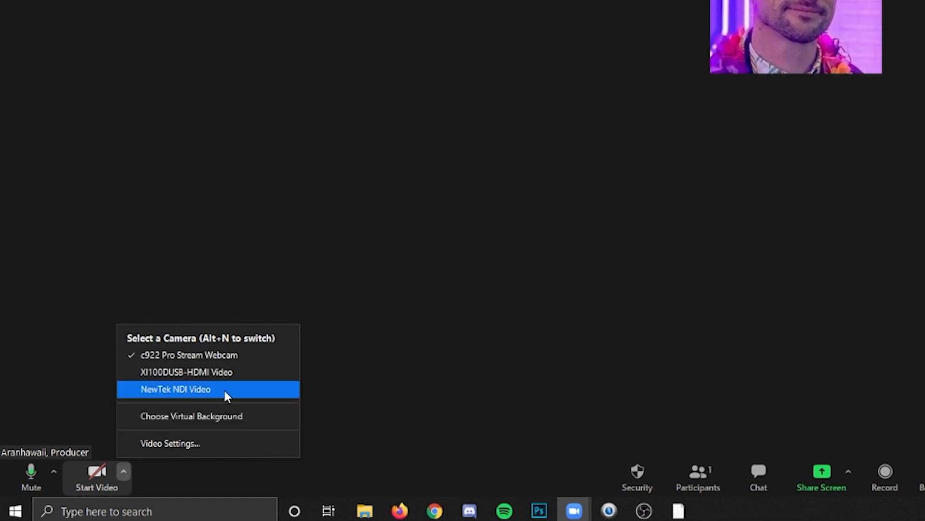
click(175, 388)
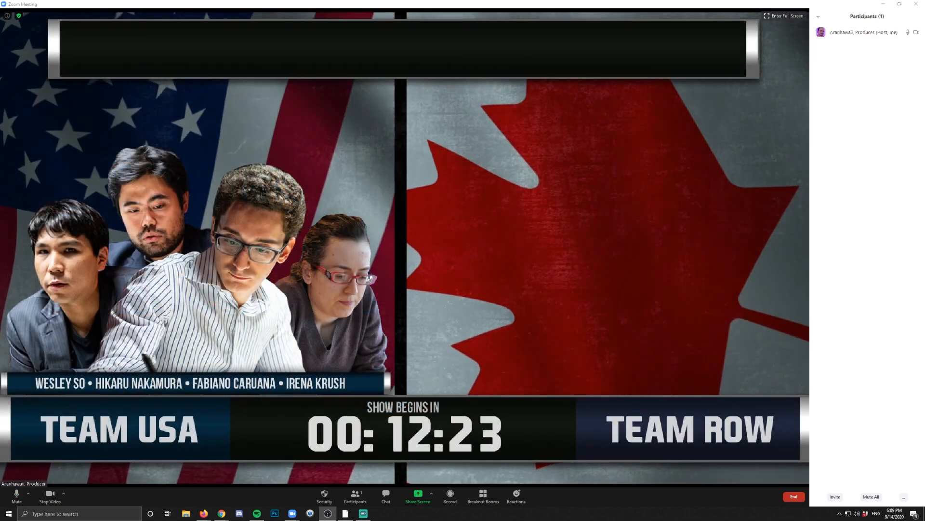
mouse_move(49, 493)
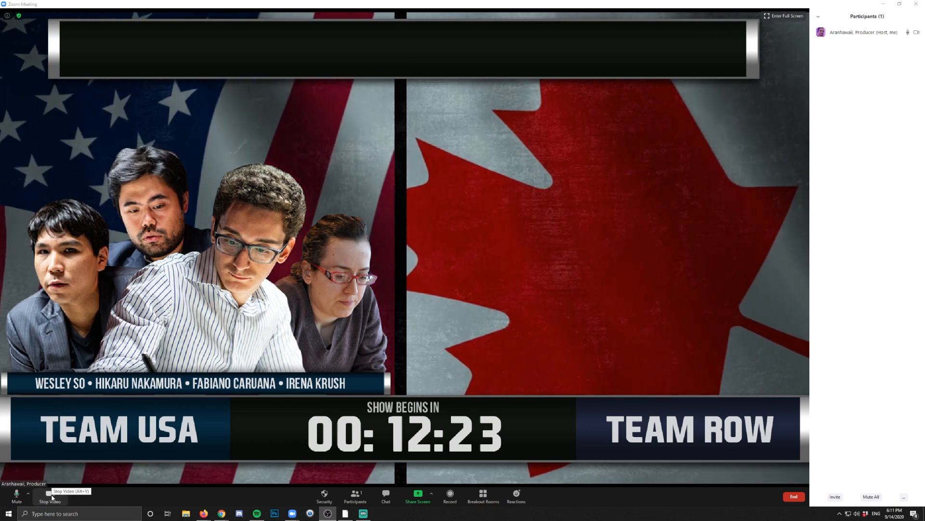
Stop the meeting video and start an Advanced share of Content from 2nd Camera
click(50, 496)
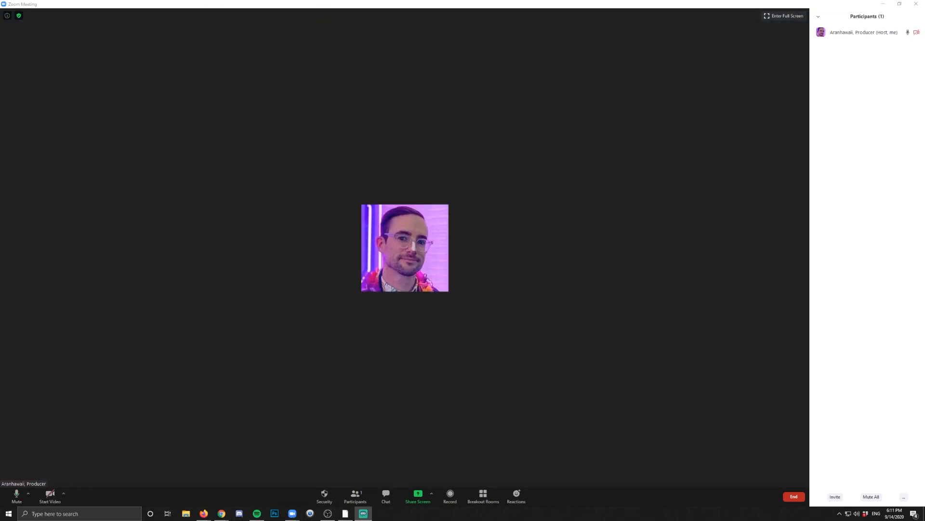
mouse_move(418, 496)
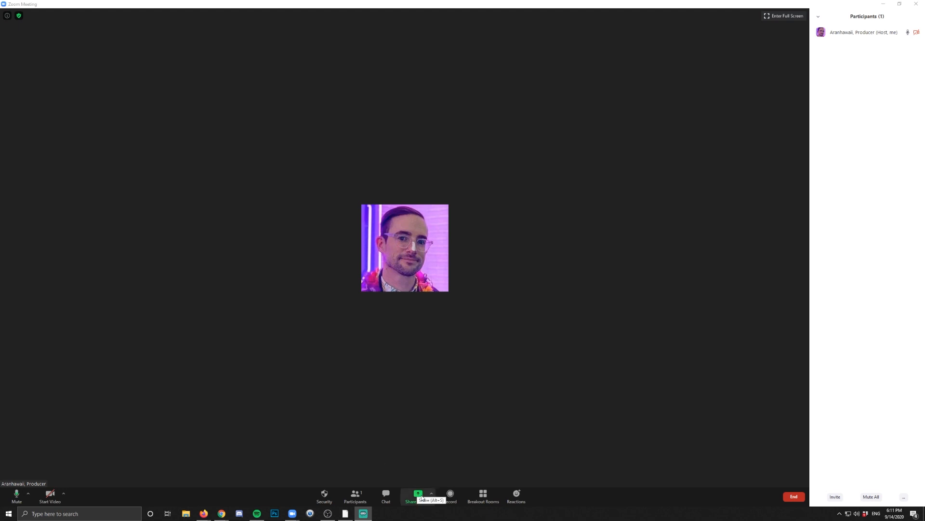
click(418, 496)
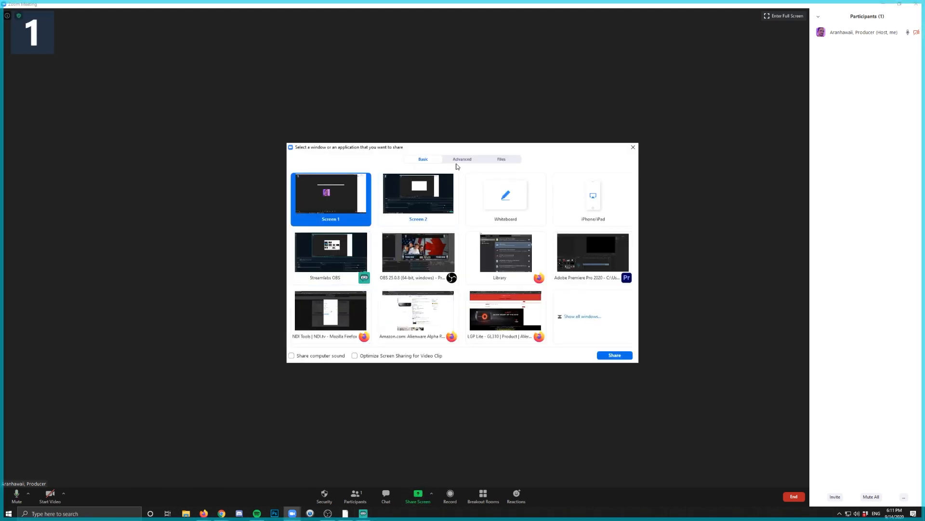
click(462, 159)
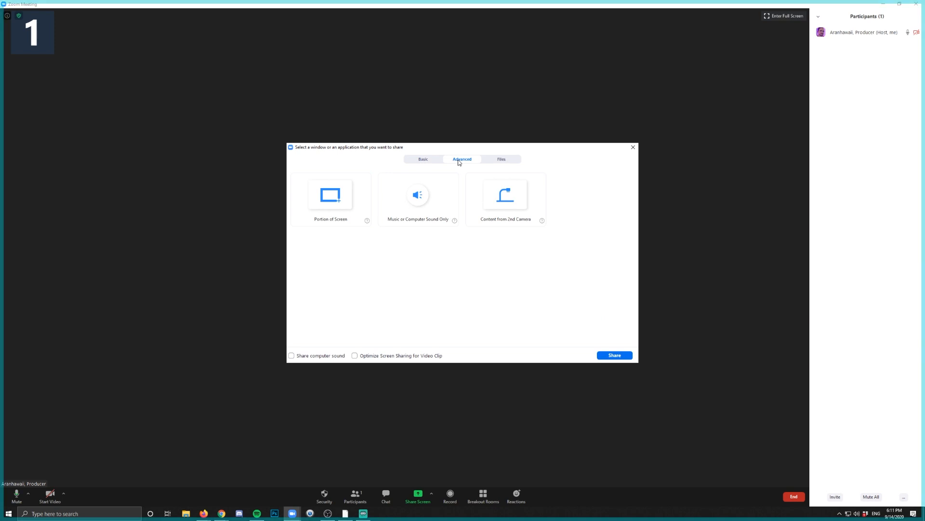
click(505, 195)
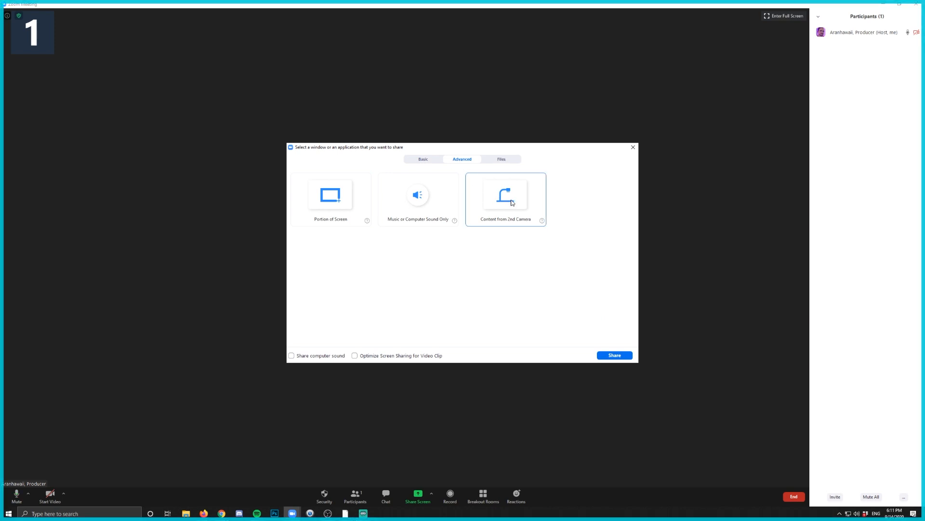
click(505, 195)
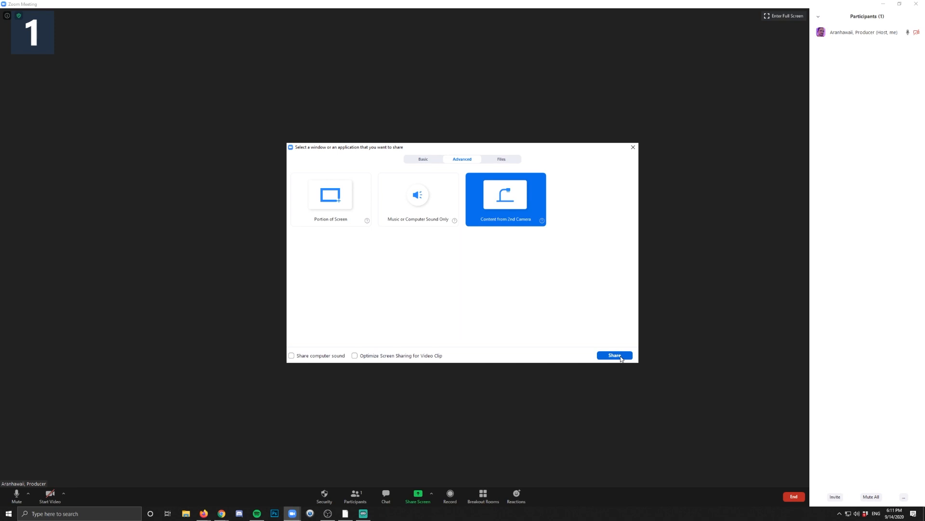
click(614, 355)
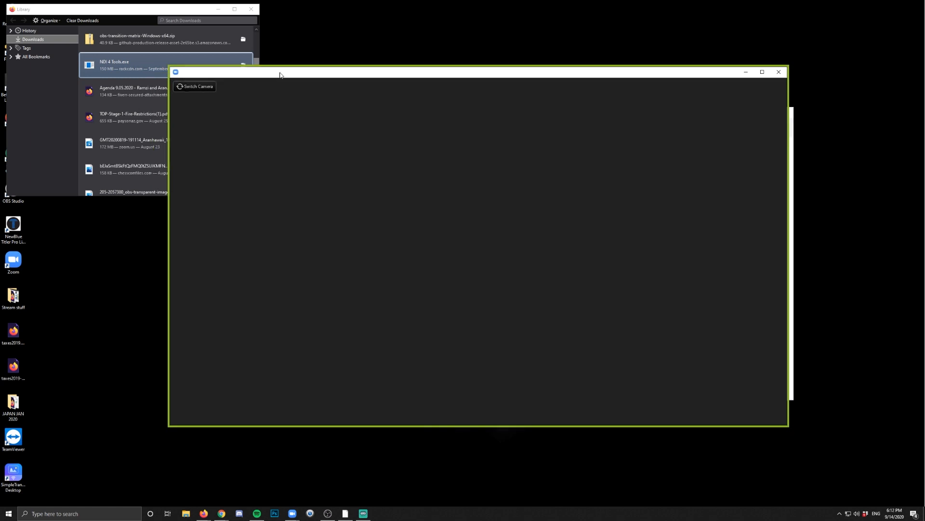
mouse_move(313, 82)
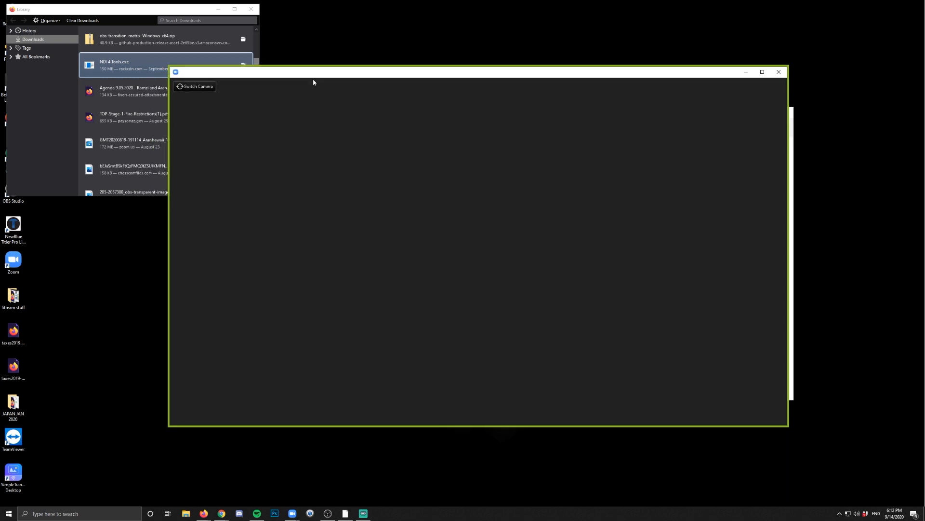
mouse_move(196, 87)
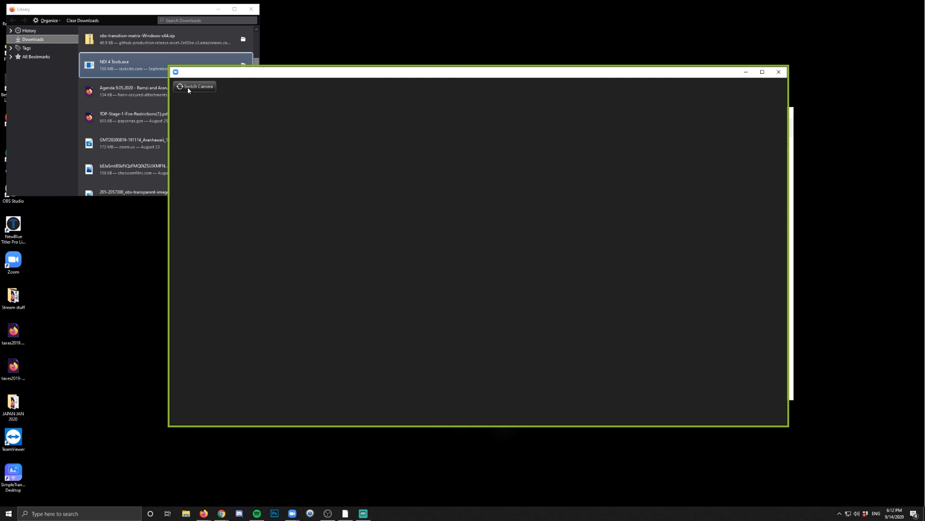
mouse_move(241, 198)
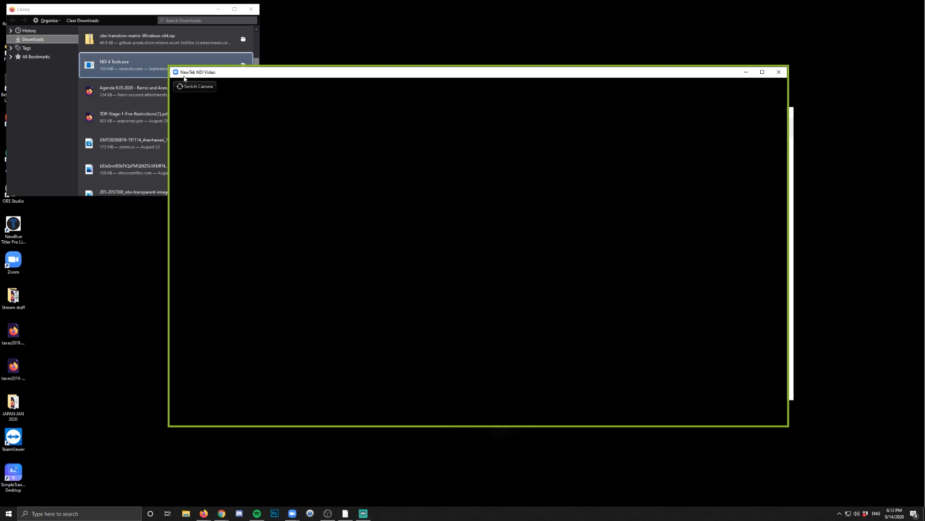
mouse_move(177, 90)
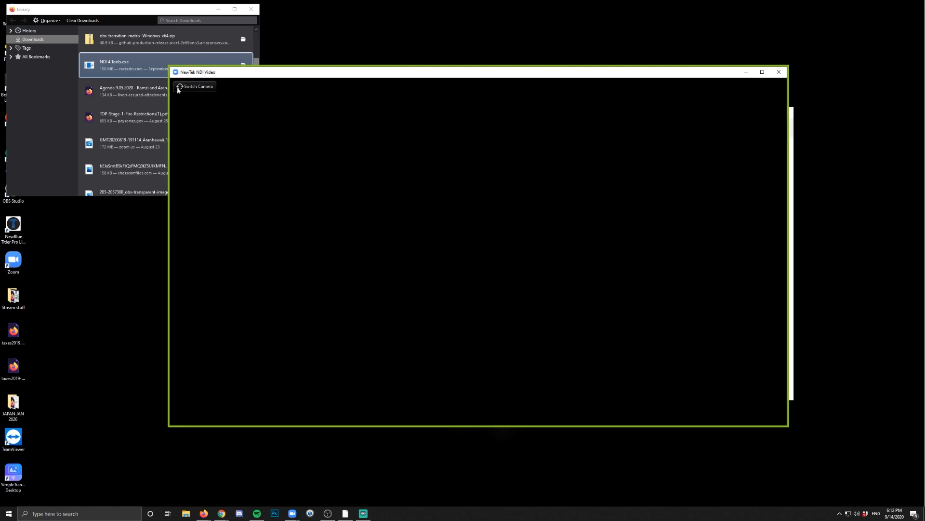
Switch the shared second camera to NewTek NDI Video showing the countdown graphic
click(197, 86)
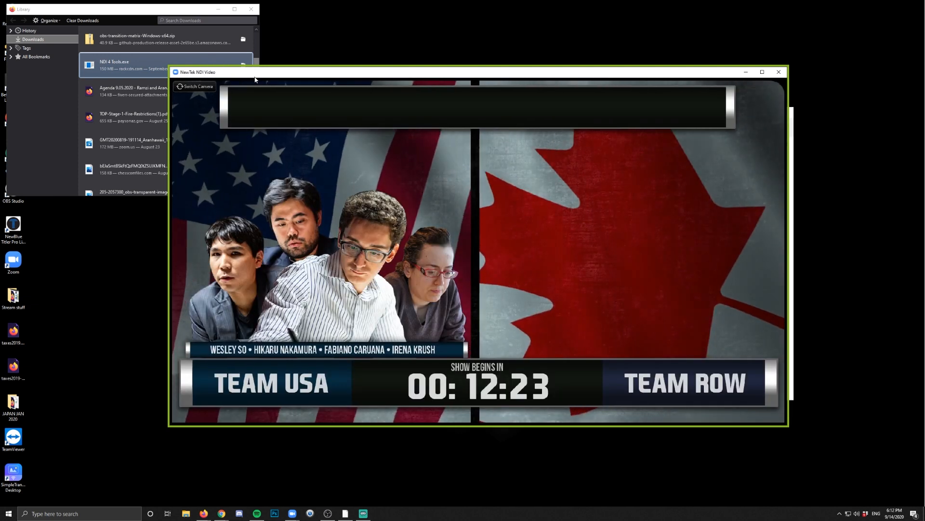